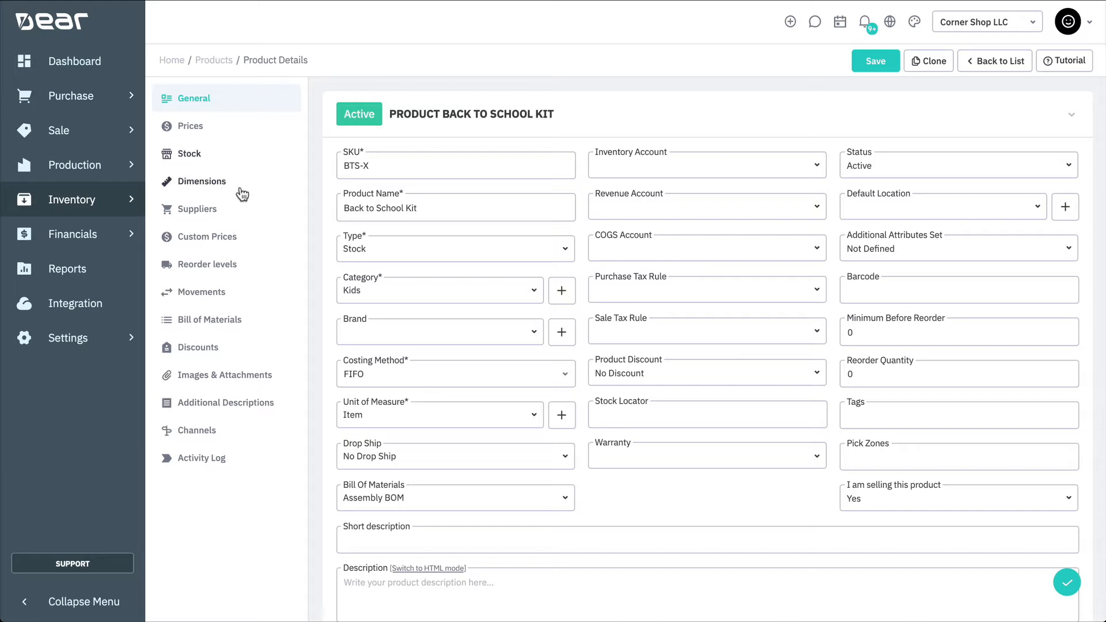
Show the Back to School Kit's bill of materials with its five components totalling 939.87
click(208, 319)
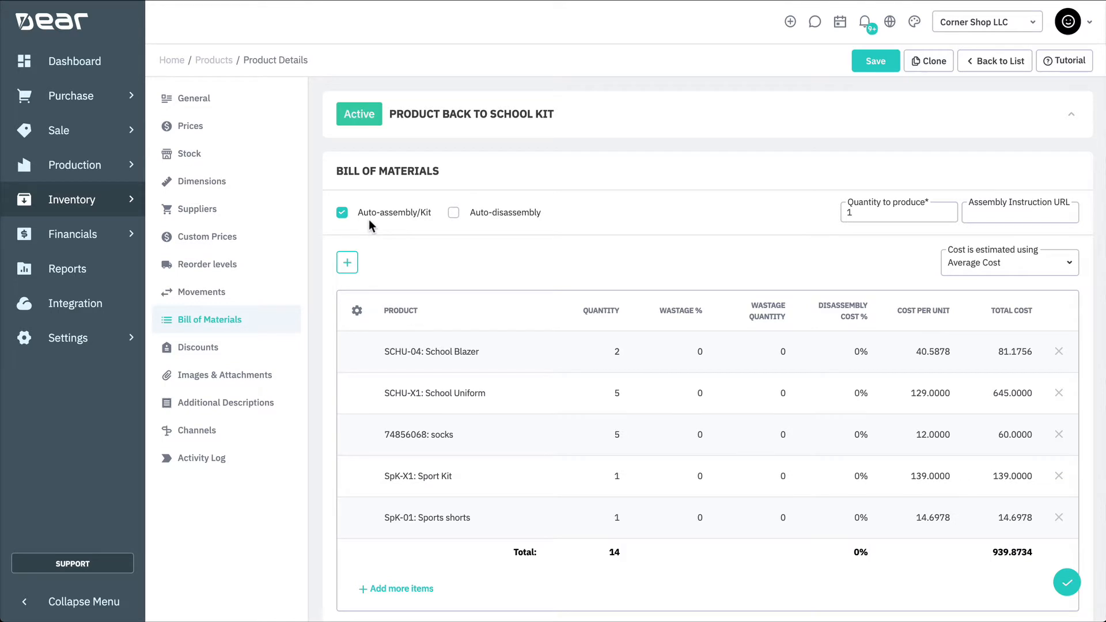
mouse_move(486, 243)
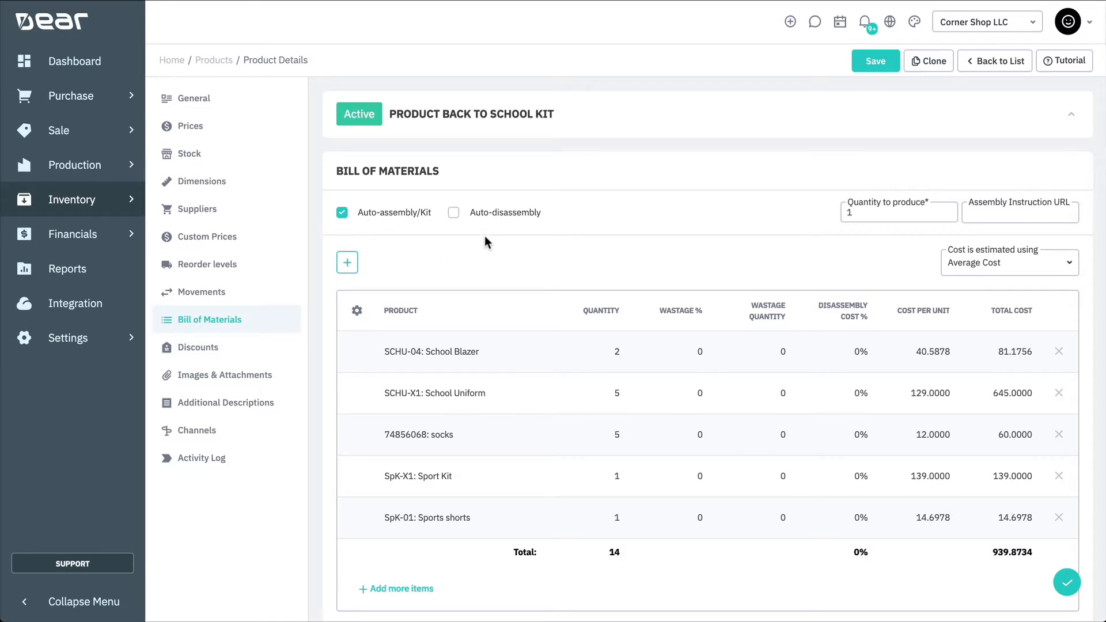
mouse_move(487, 227)
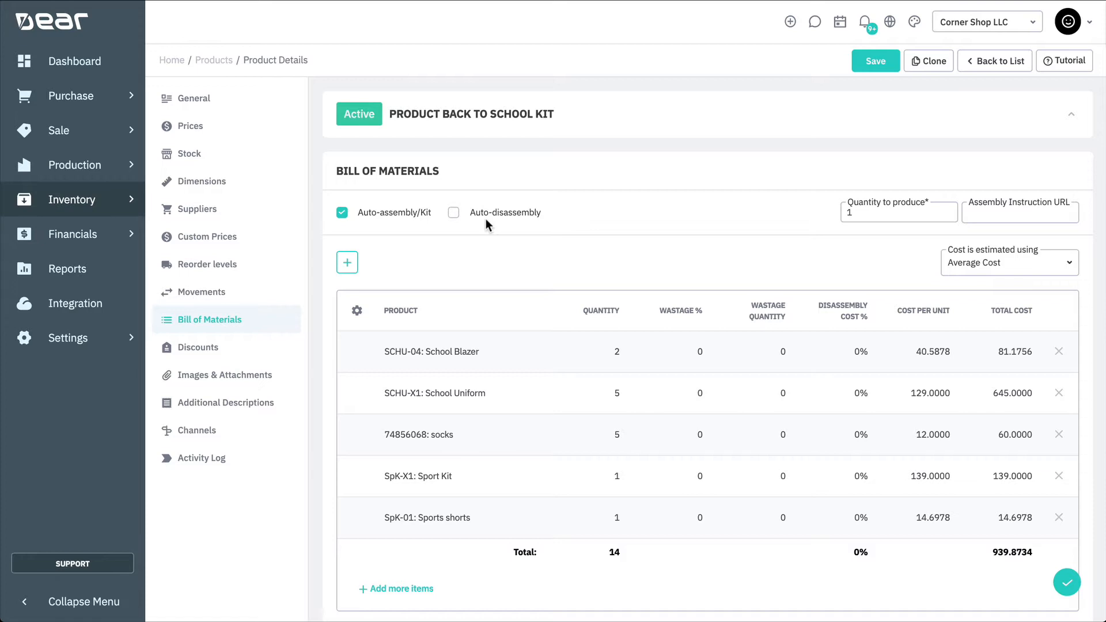
mouse_move(861, 261)
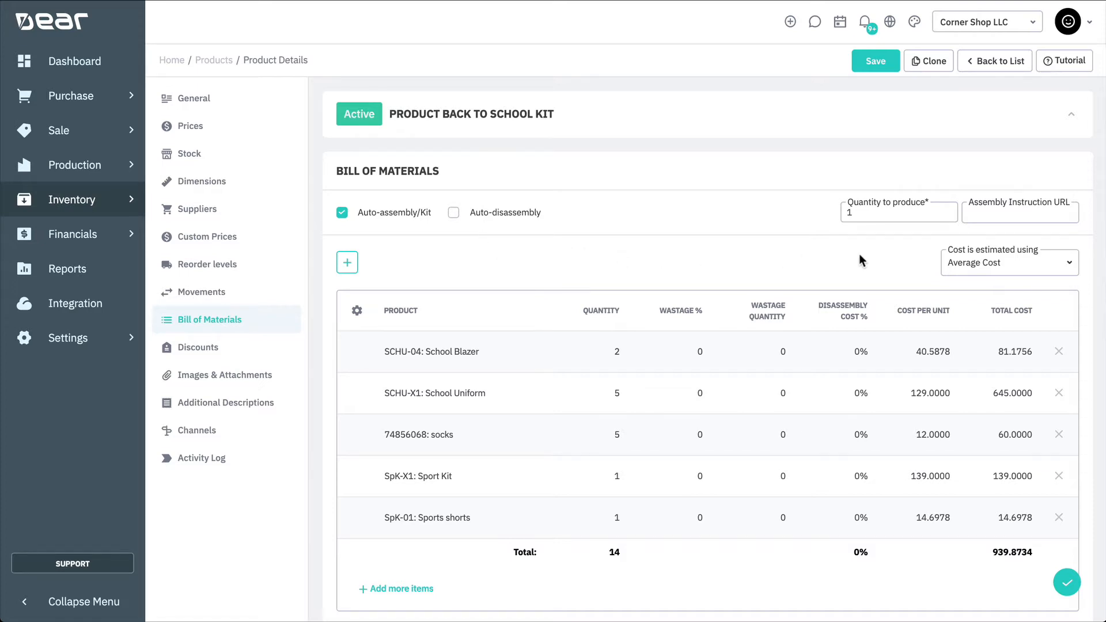
Enter disassembly cost percentages 25, 50, 5, 5 and 15 for the five components
scroll(down, 3)
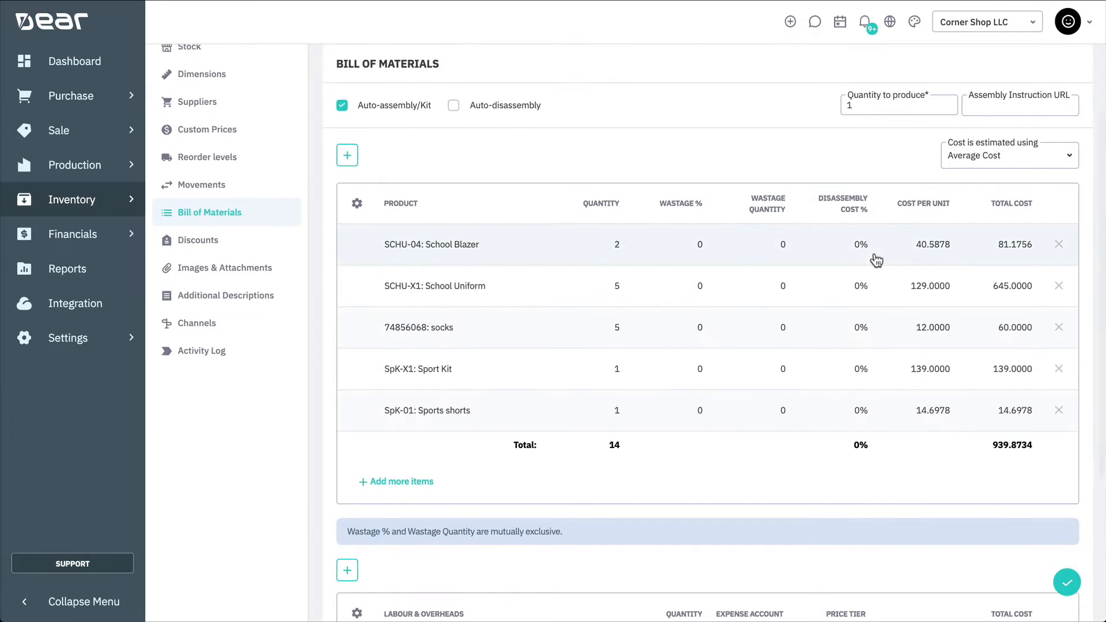
mouse_move(839, 147)
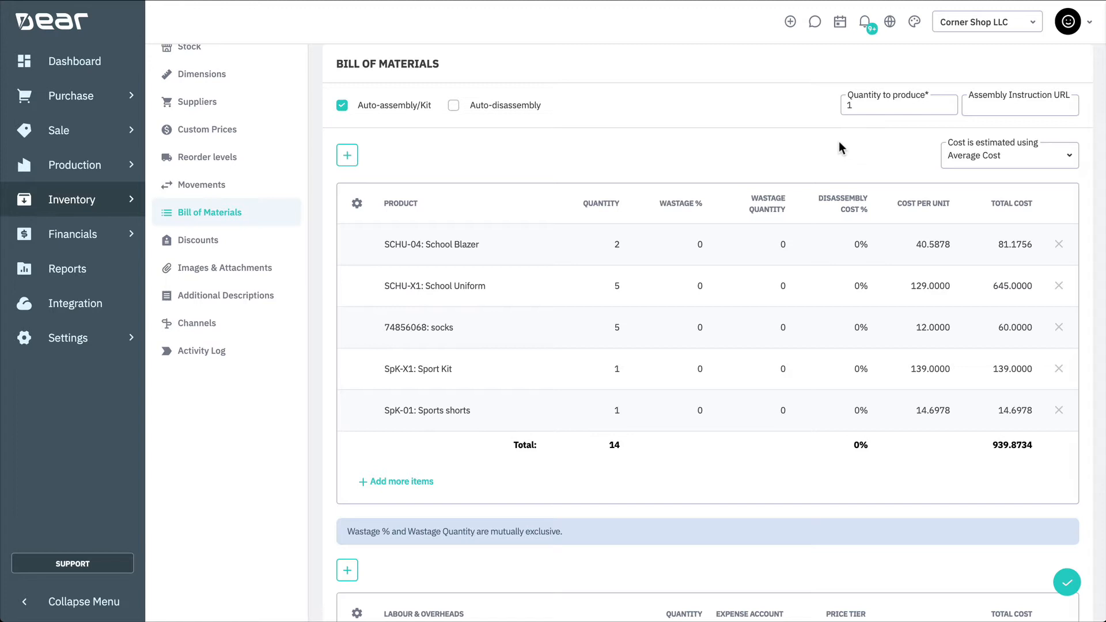
mouse_move(844, 187)
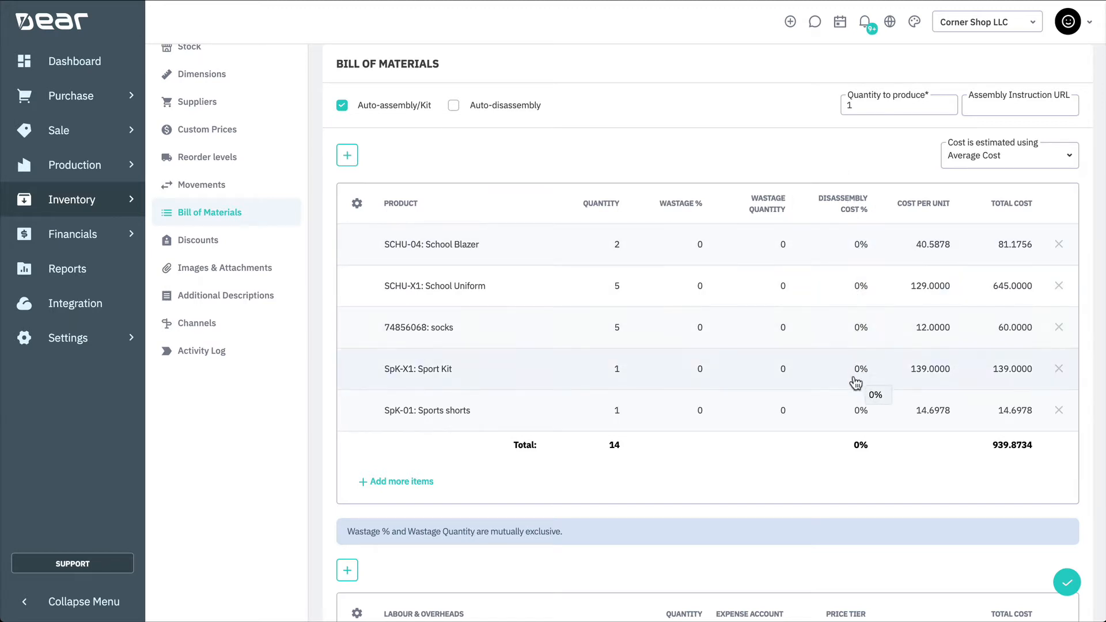
mouse_move(856, 432)
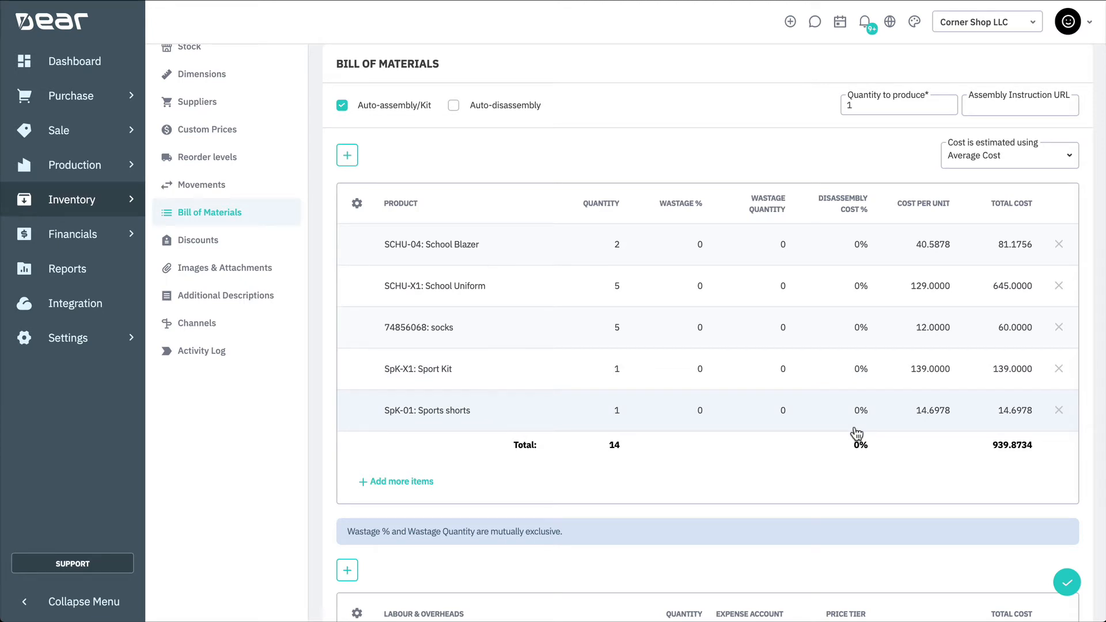
click(841, 327)
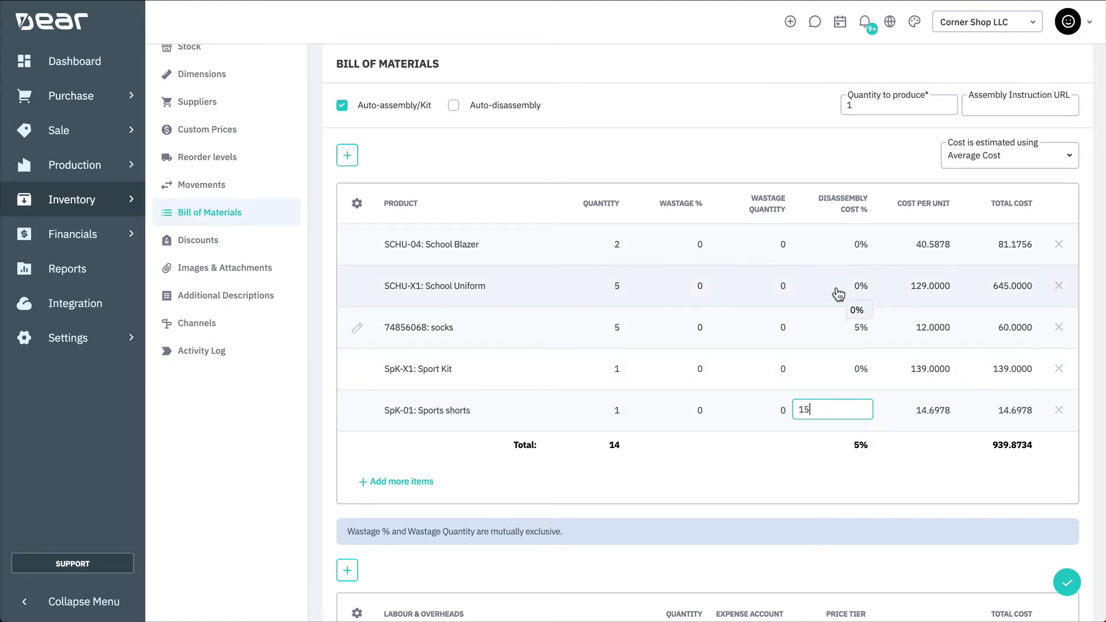
mouse_move(852, 372)
text(5)
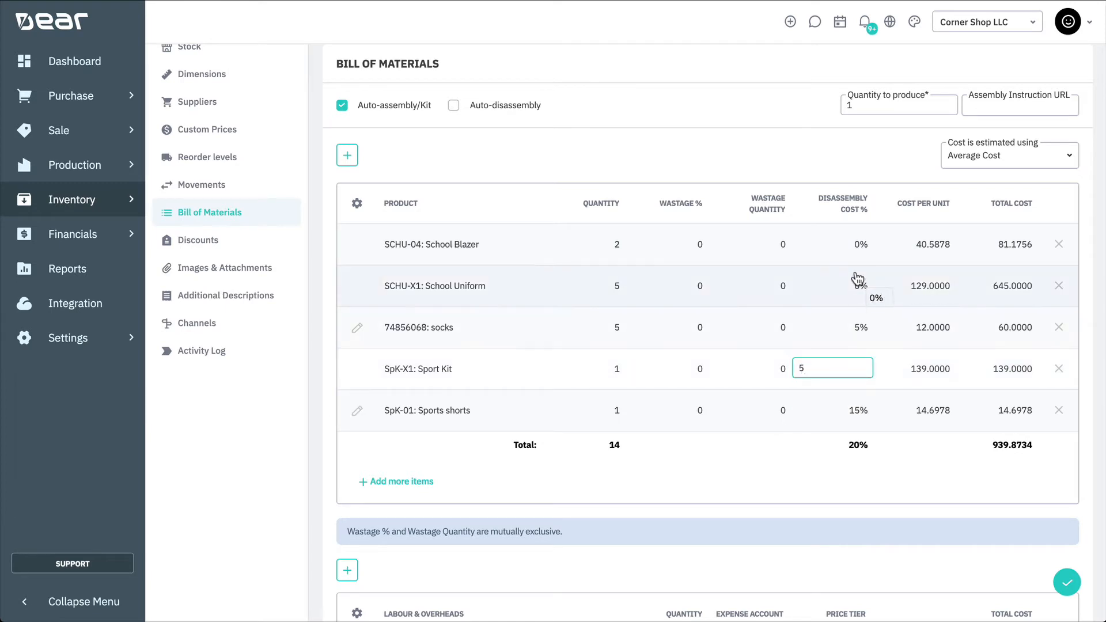
click(832, 244)
text(25)
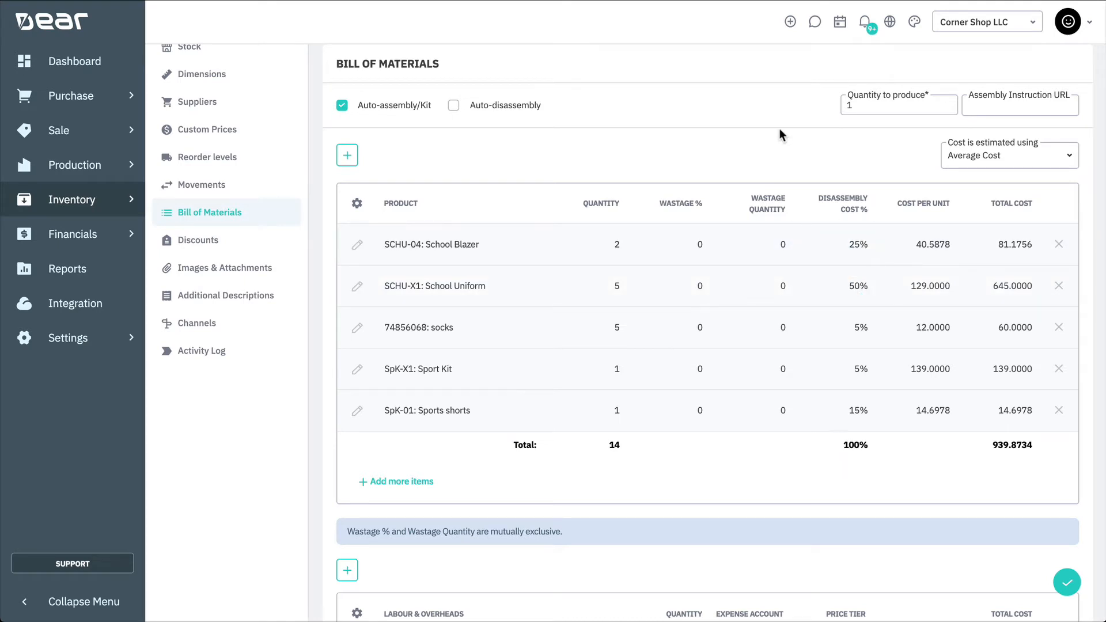
Add a Labour overhead line with quantity 0.5 and save the bill of materials
scroll(down, 3)
text(labo)
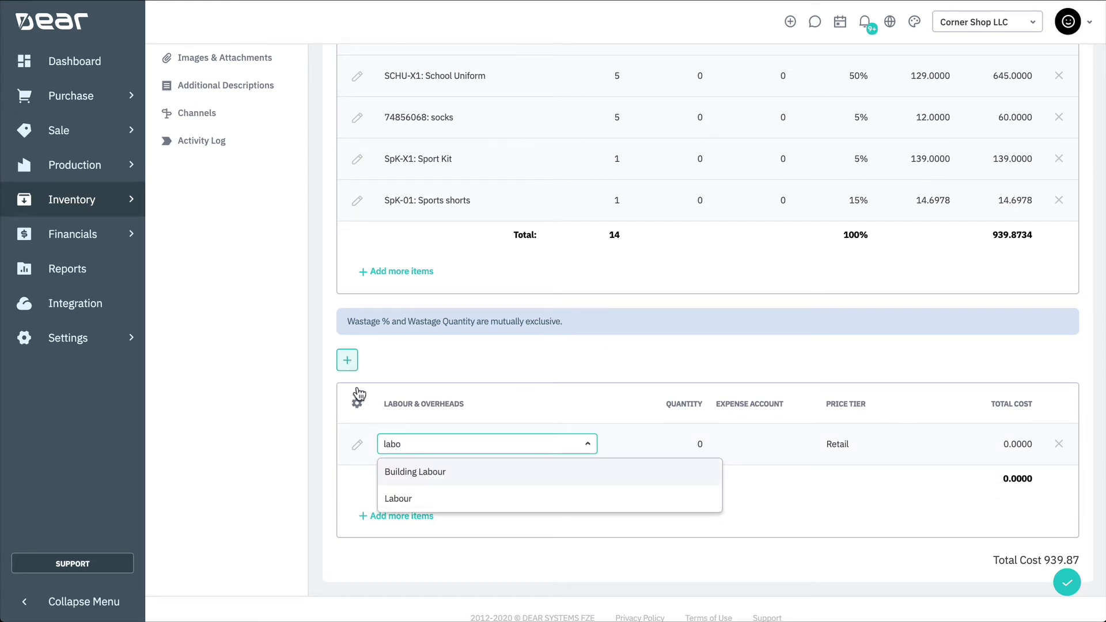
click(399, 499)
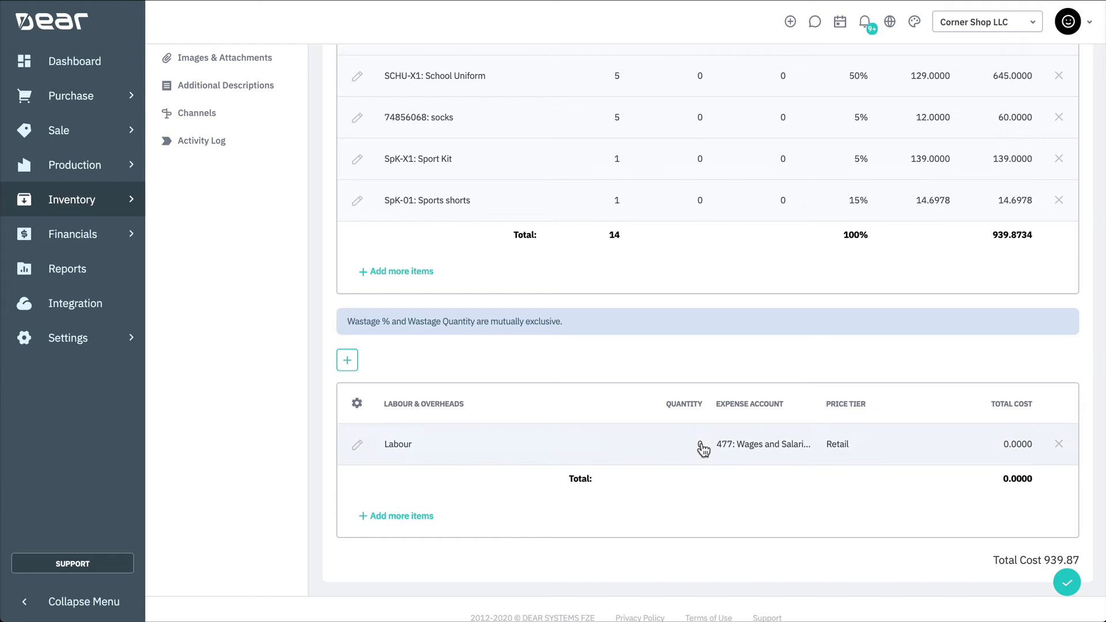
click(653, 443)
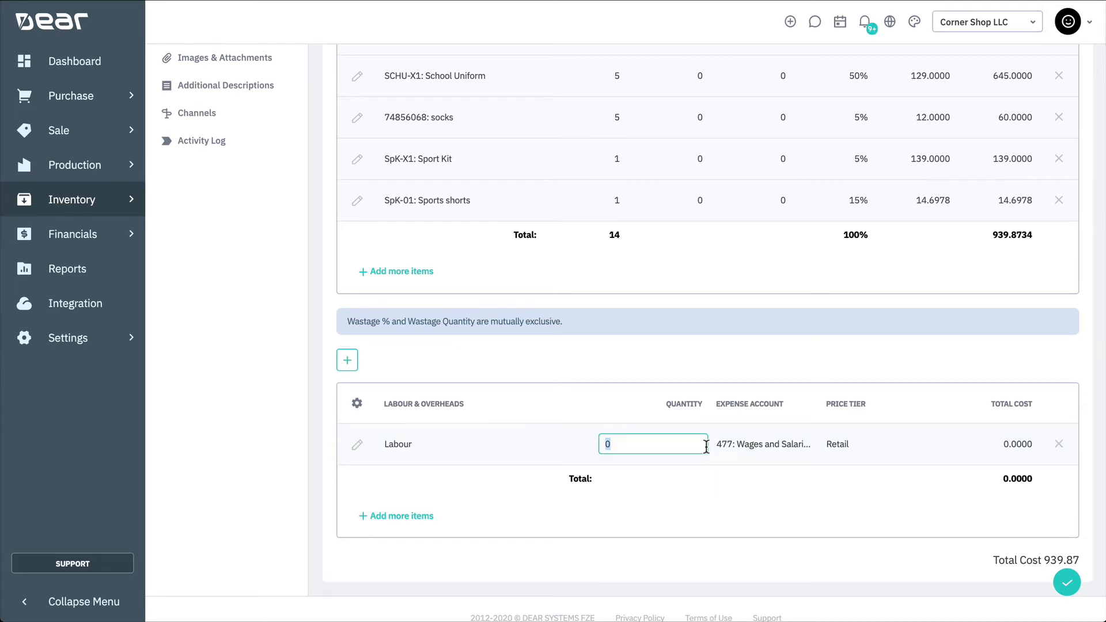
text(0.5)
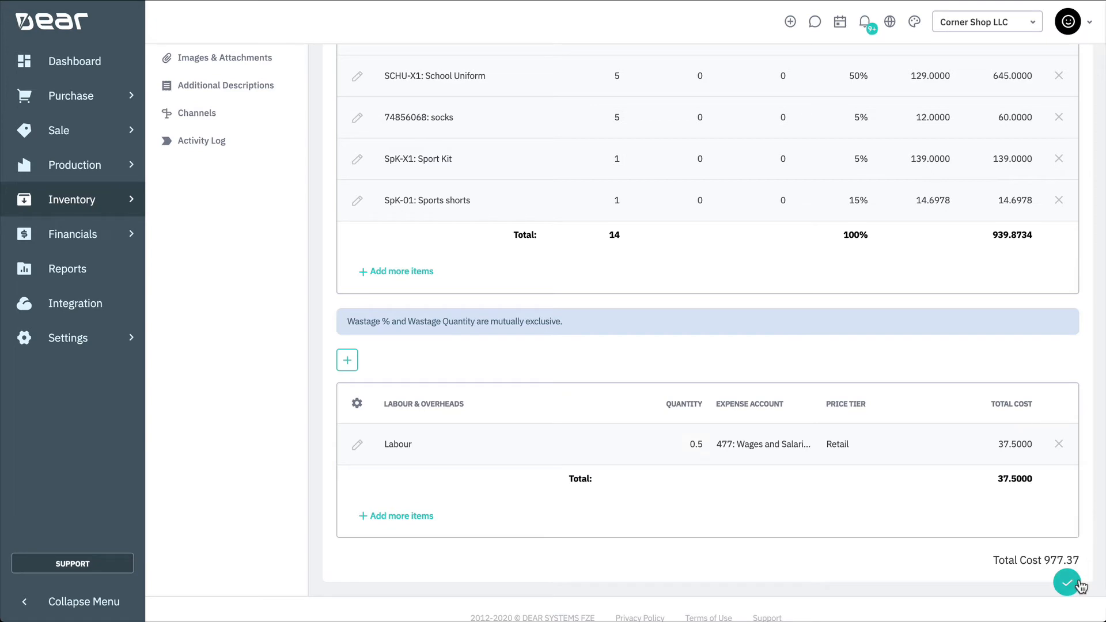
click(1067, 582)
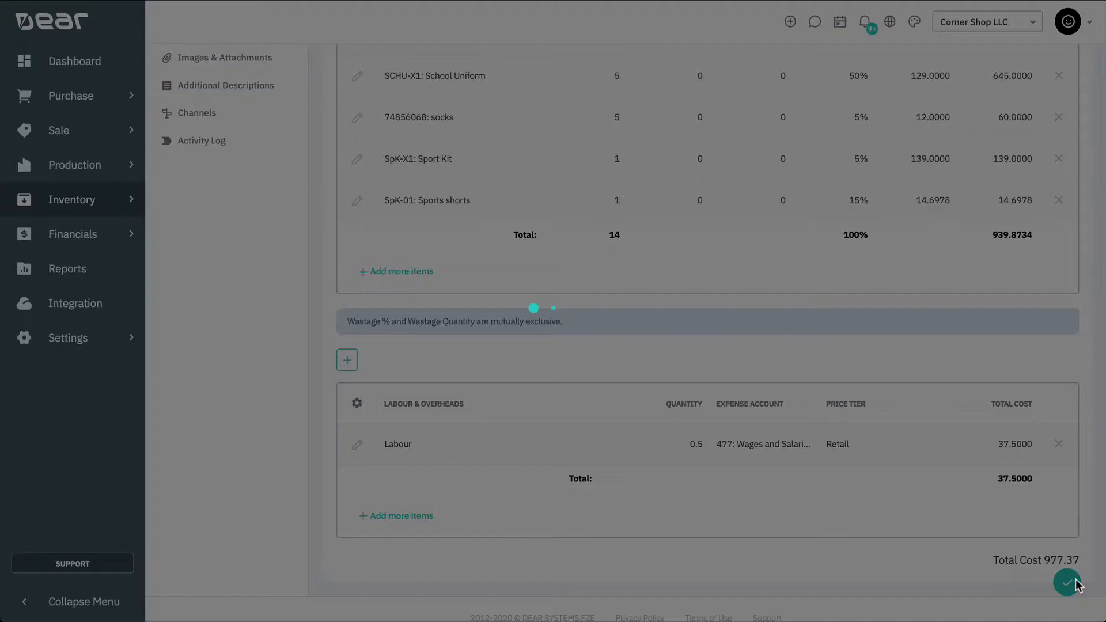
click(1068, 583)
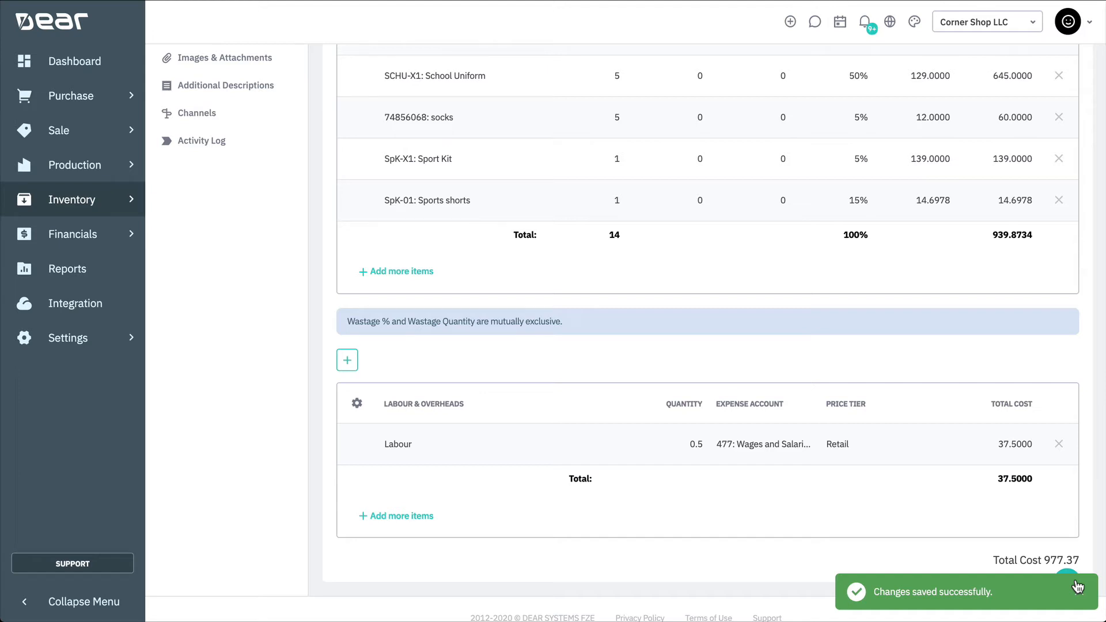
mouse_move(76, 166)
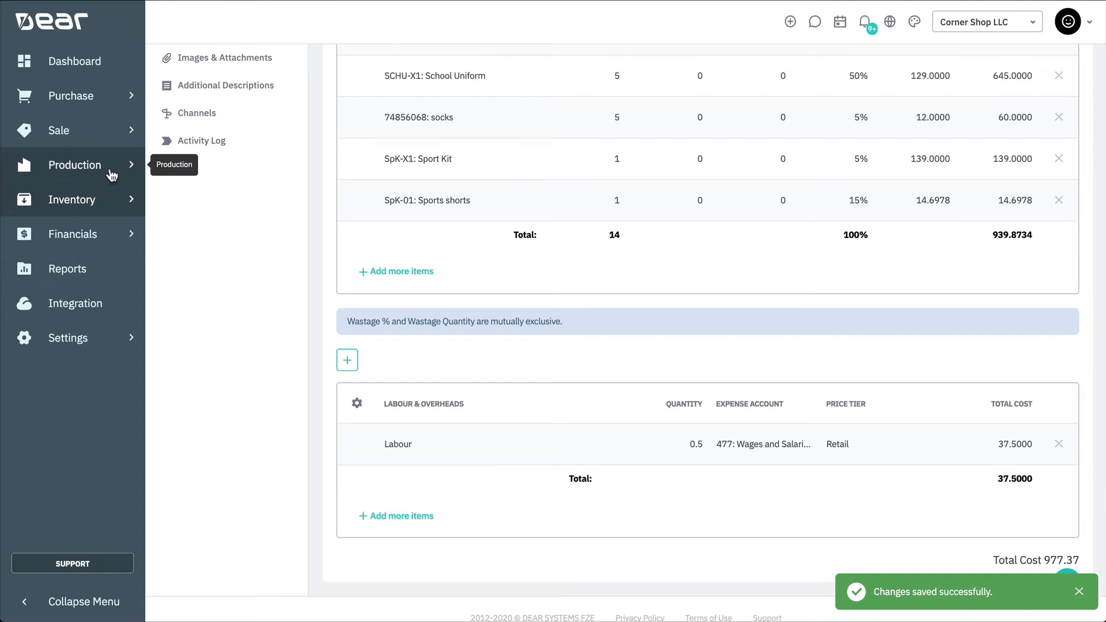
Start a disassembly of 10 Back to School Kits at Corner Shop LLC and recalculate the maximum
click(75, 164)
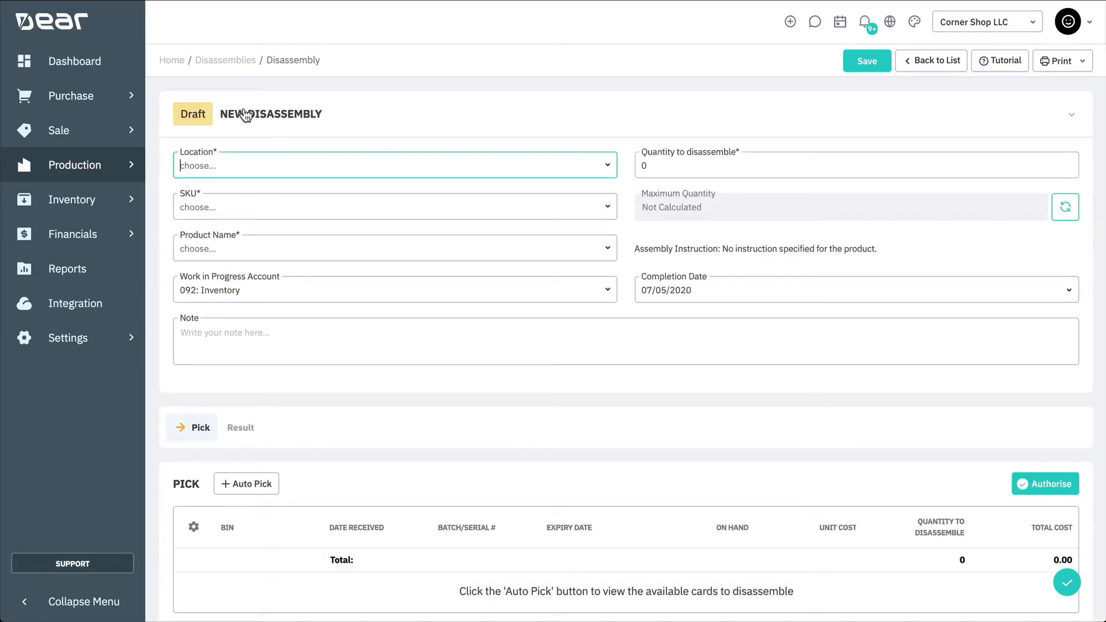
mouse_move(608, 175)
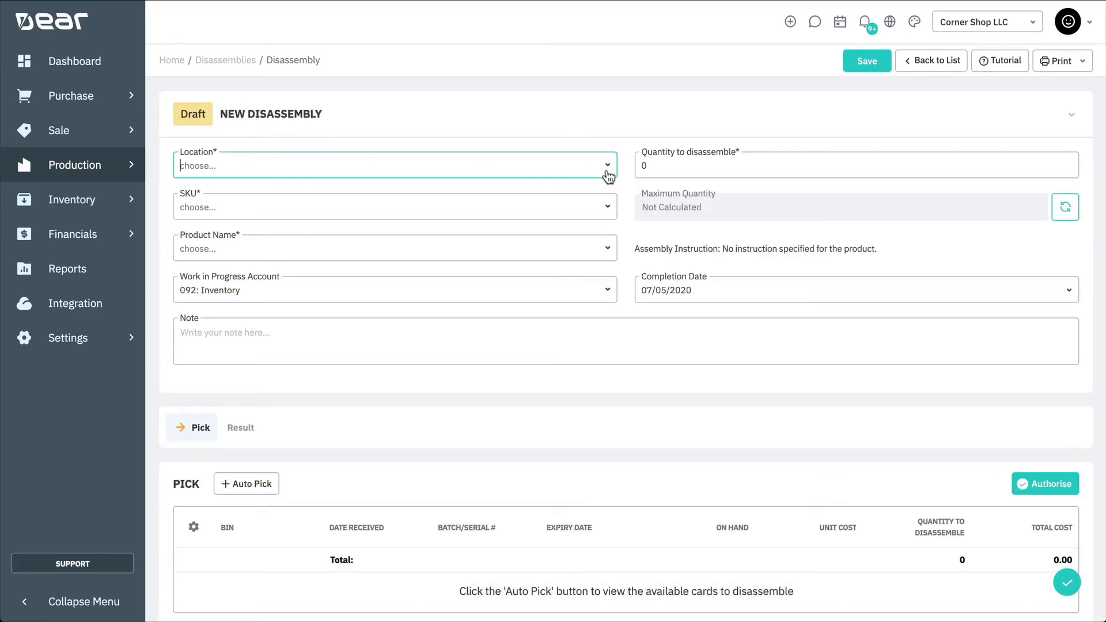
click(393, 164)
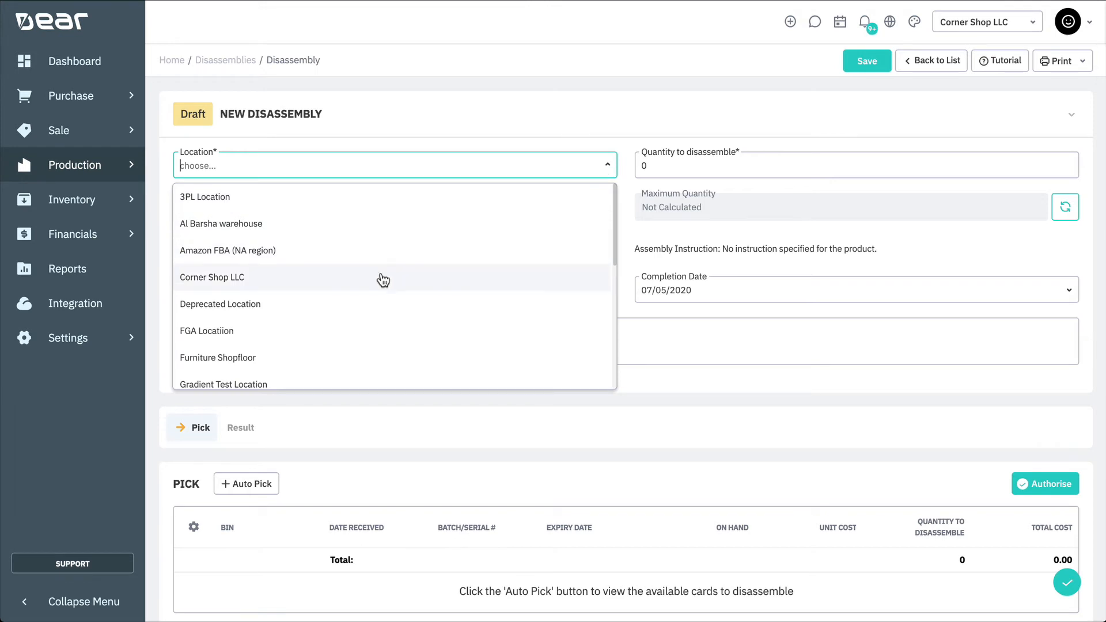
click(212, 277)
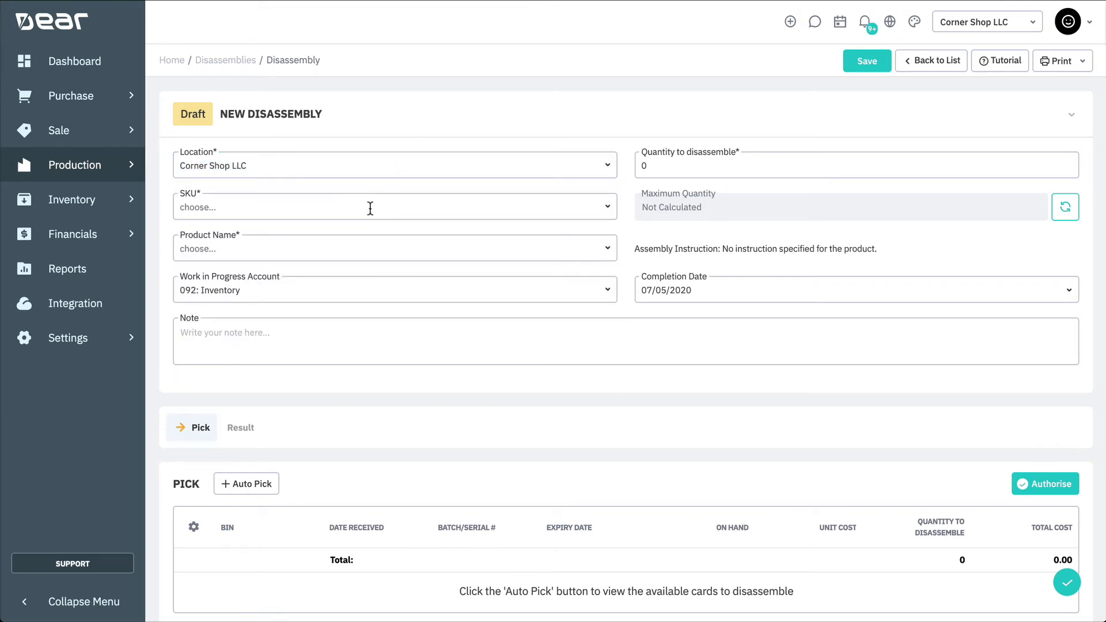
click(337, 248)
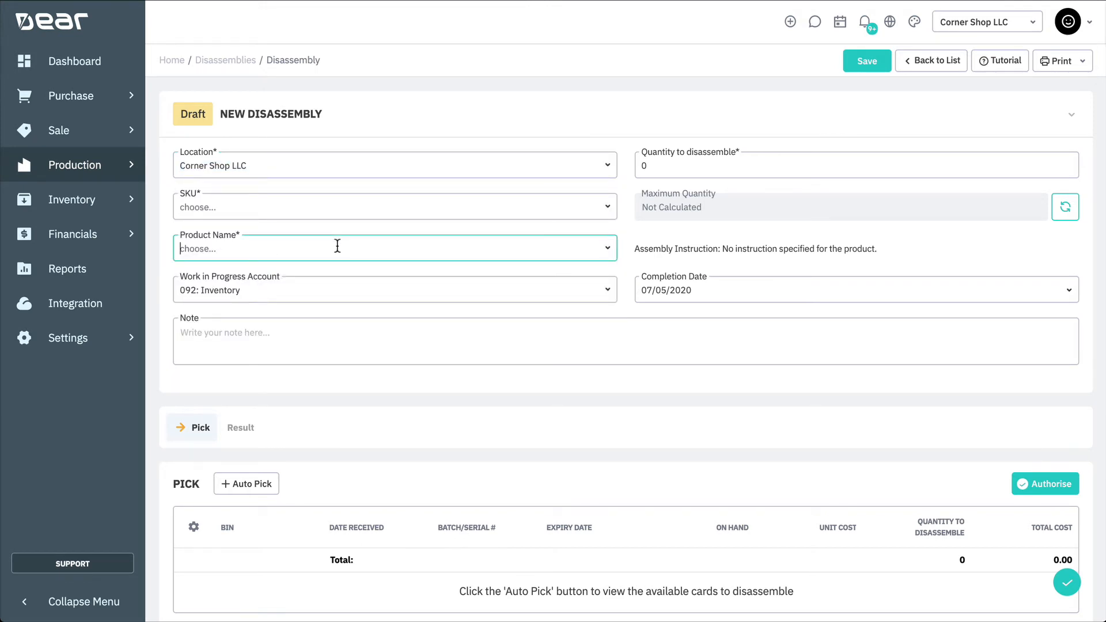
text(back to)
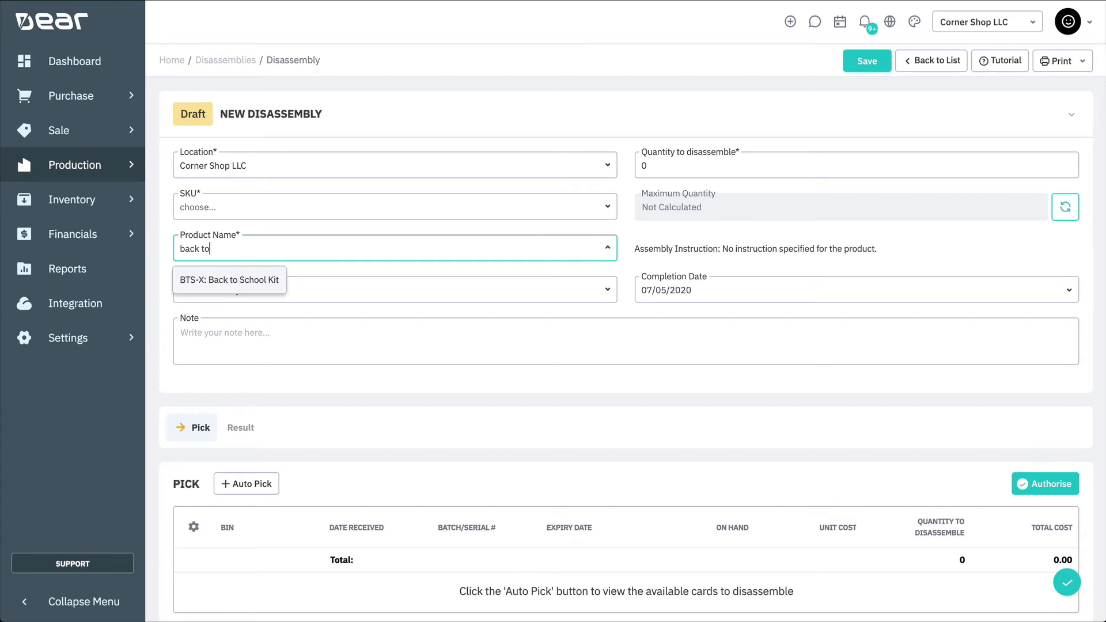
click(229, 279)
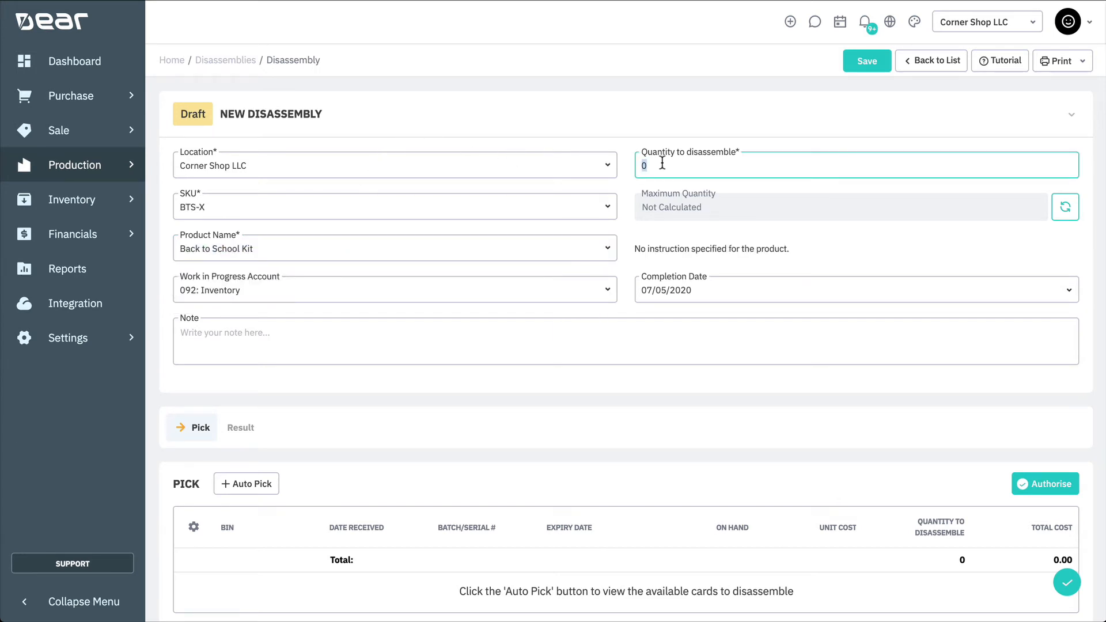
text(10)
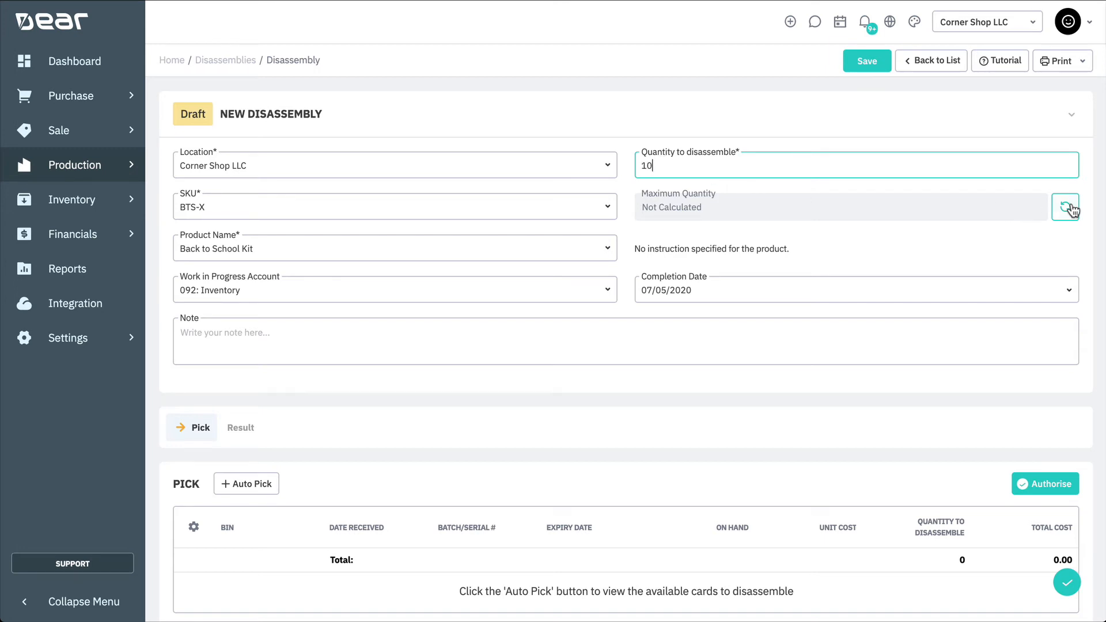
click(1066, 207)
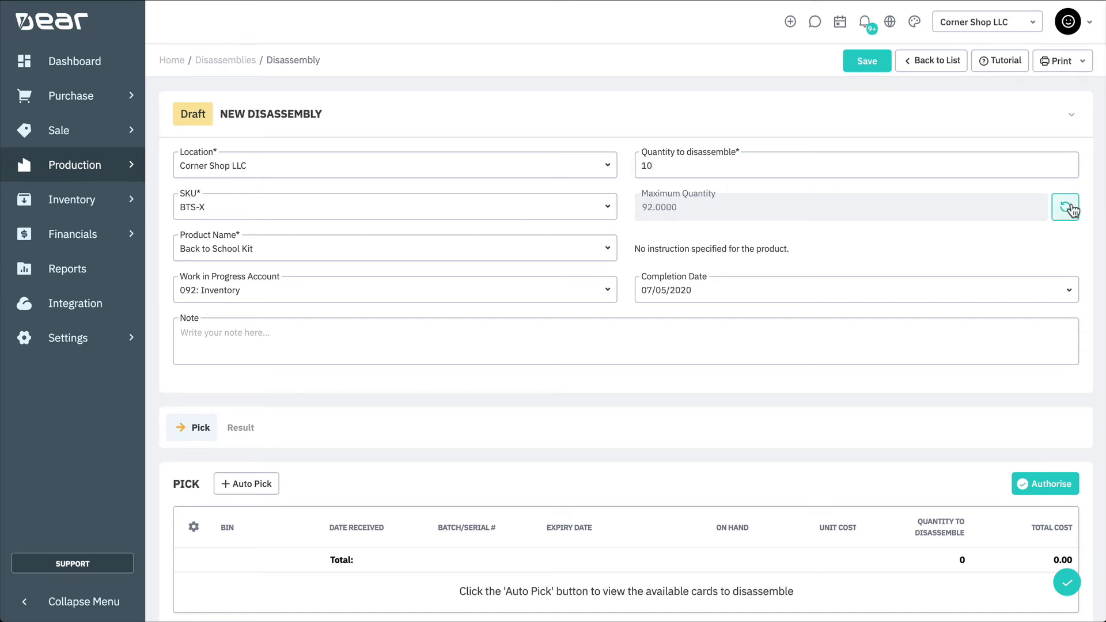
mouse_move(1066, 207)
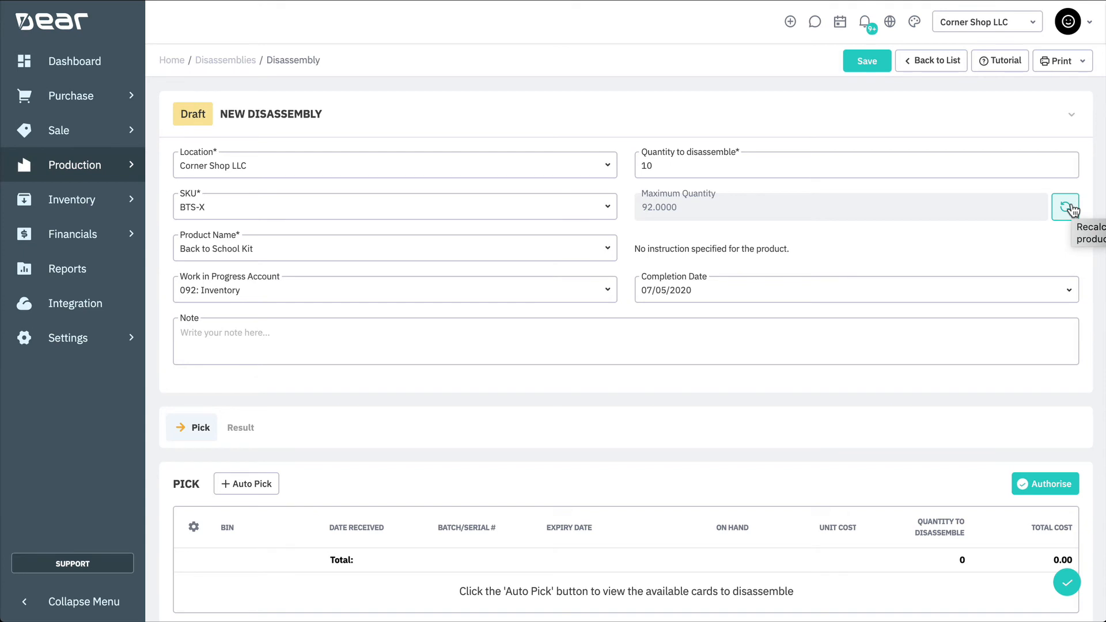
mouse_move(685, 494)
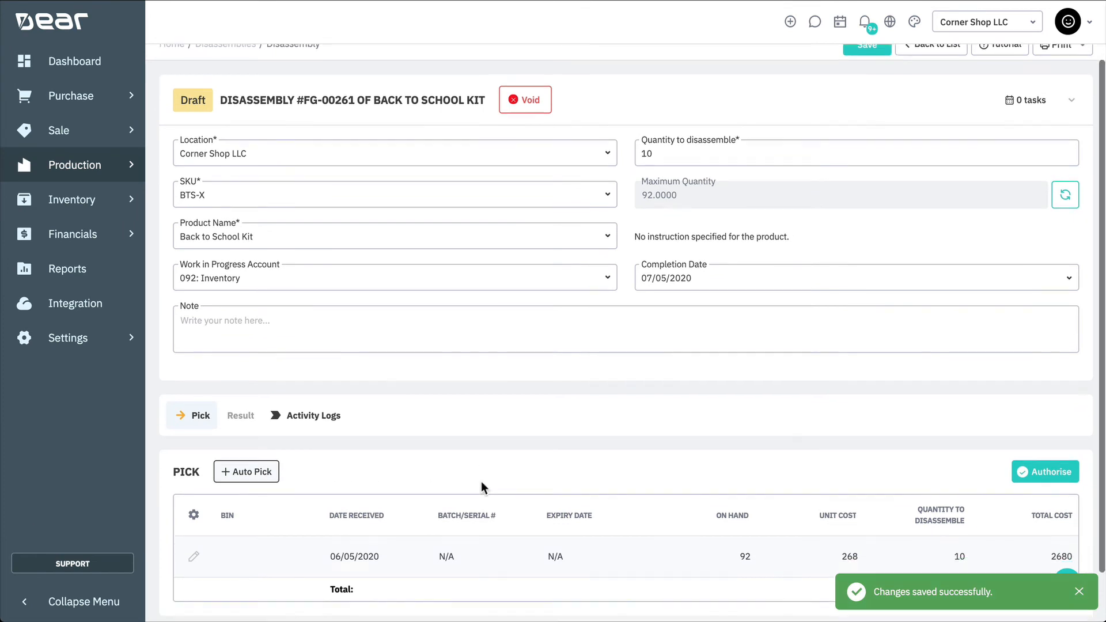
Save and authorise disassembly FG-00261, moving it to Work In Progress
scroll(down, 3)
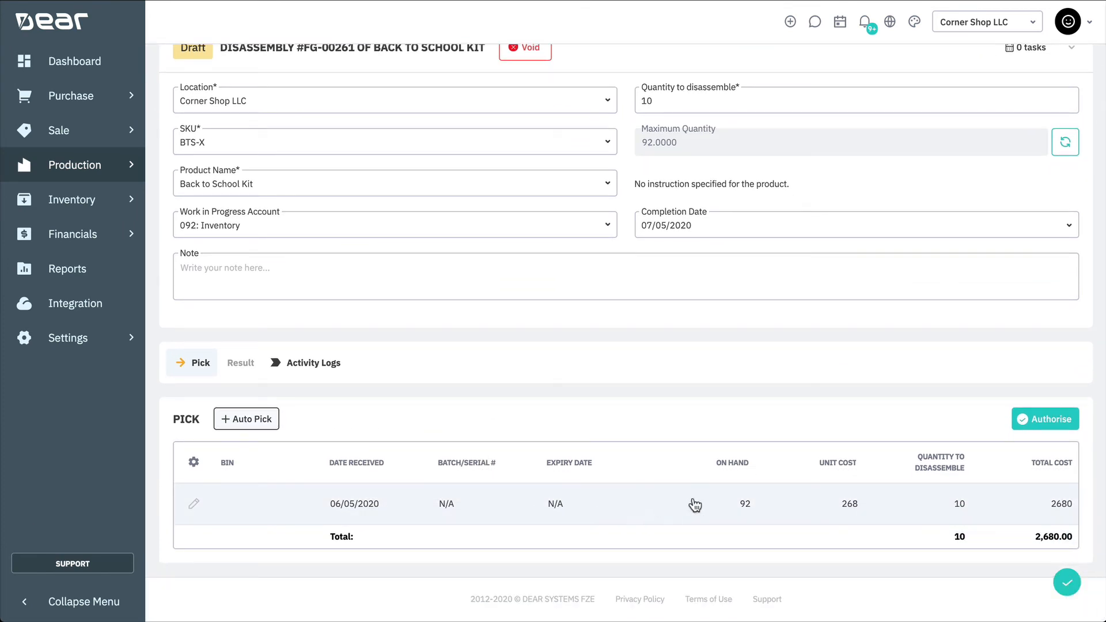
mouse_move(982, 428)
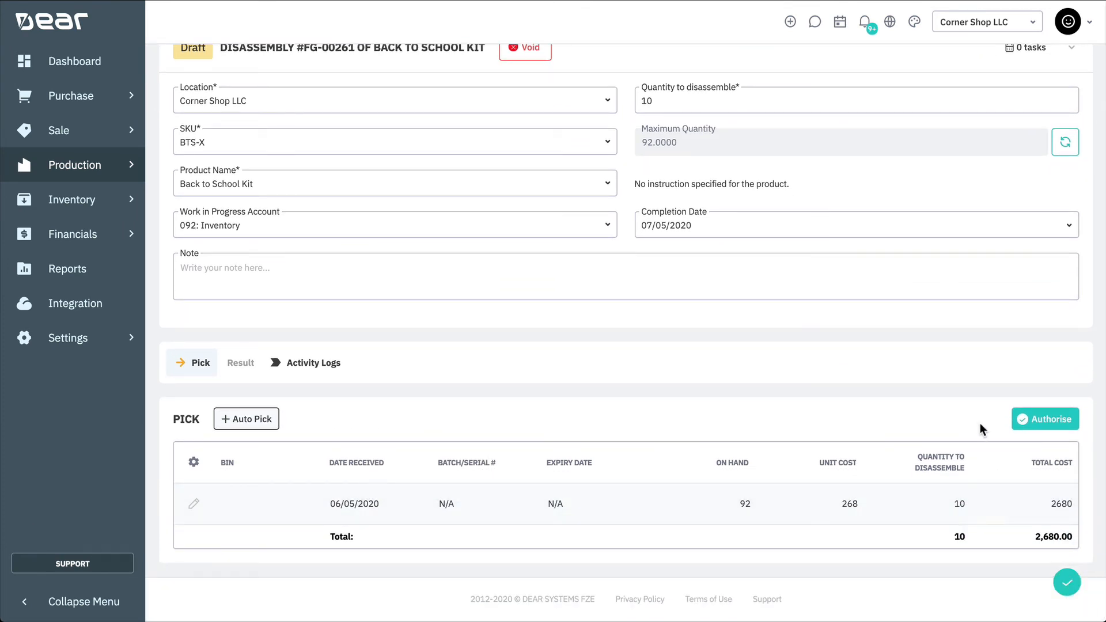
click(1045, 419)
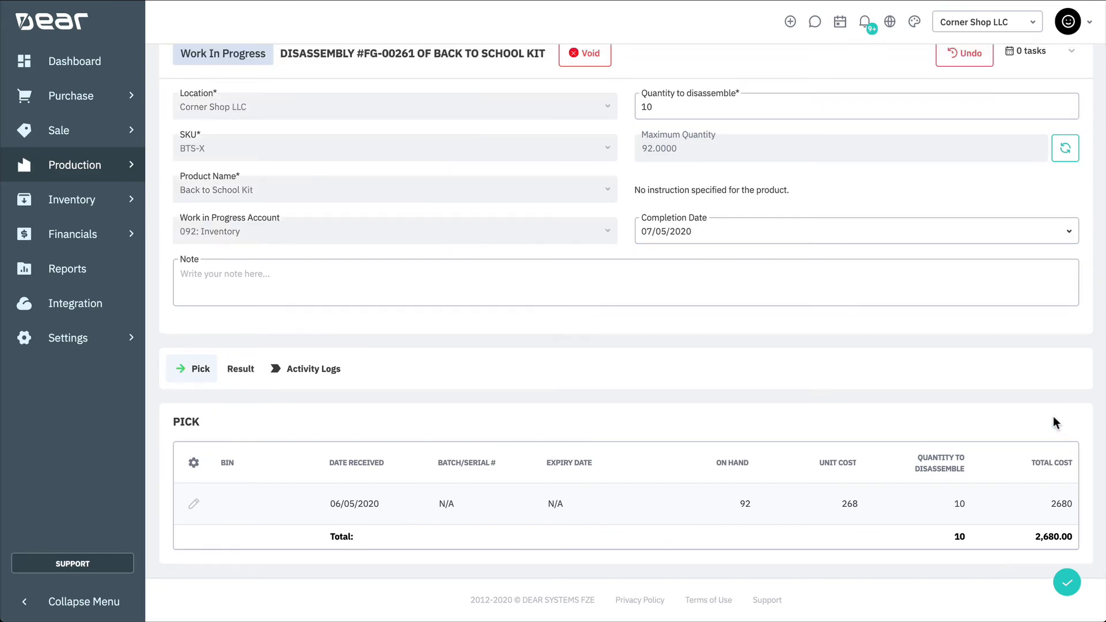
click(1066, 582)
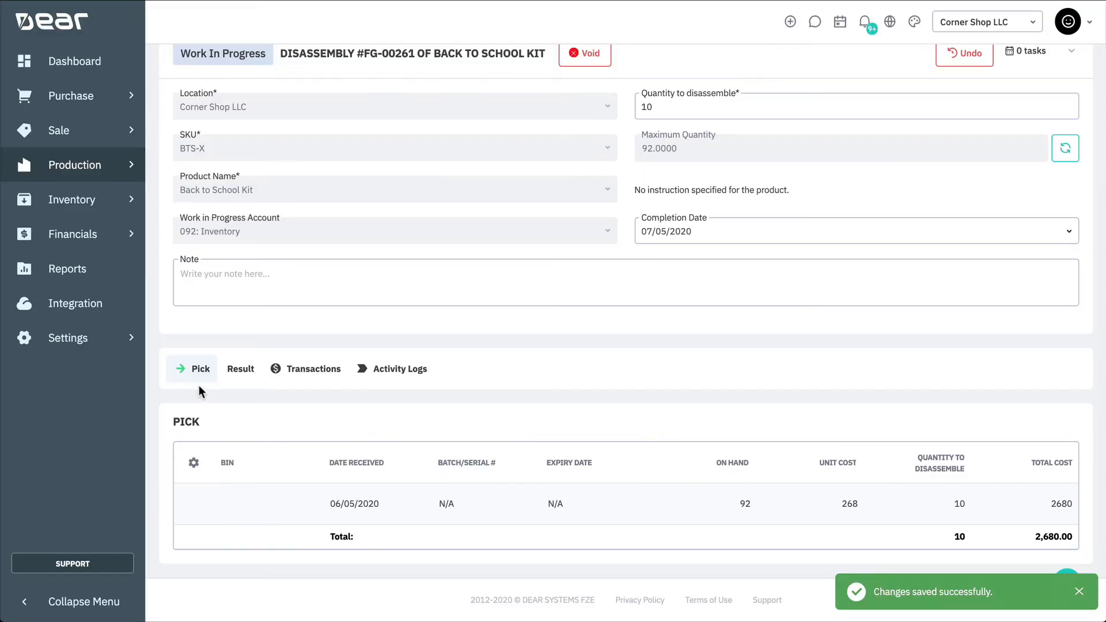
Load the kit's BOM into the results, set School Blazer to 19, and complete
click(248, 362)
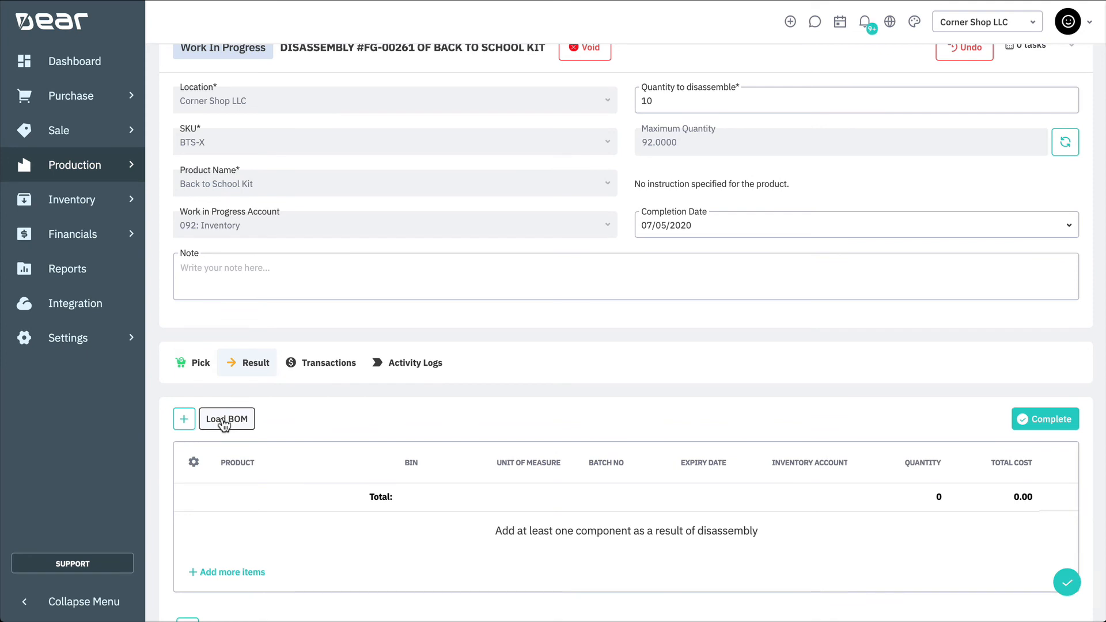
click(226, 418)
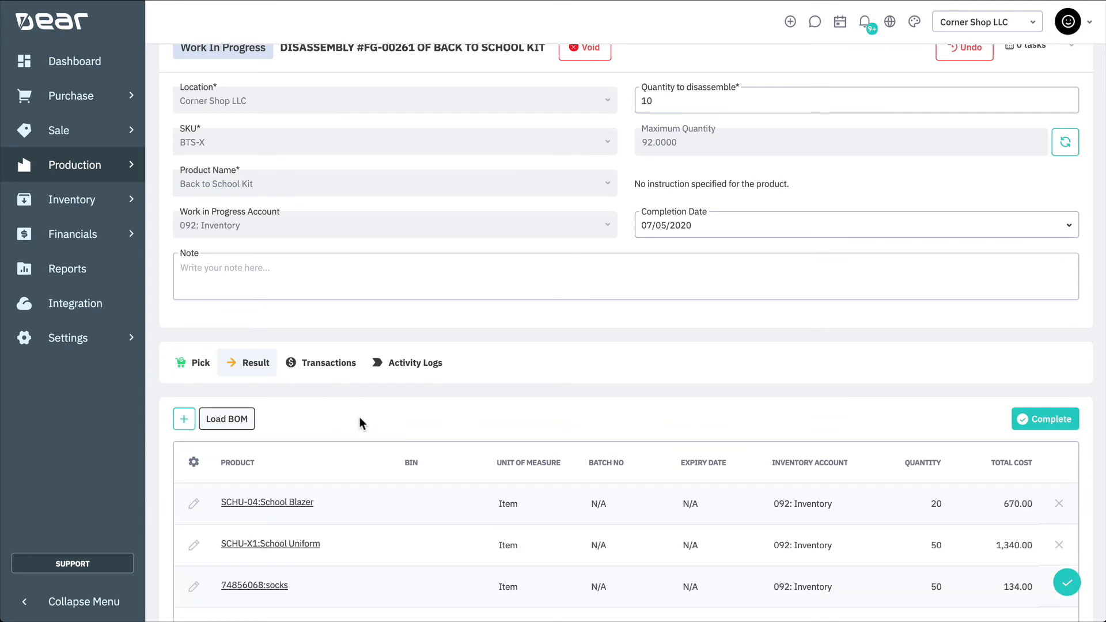
scroll(down, 3)
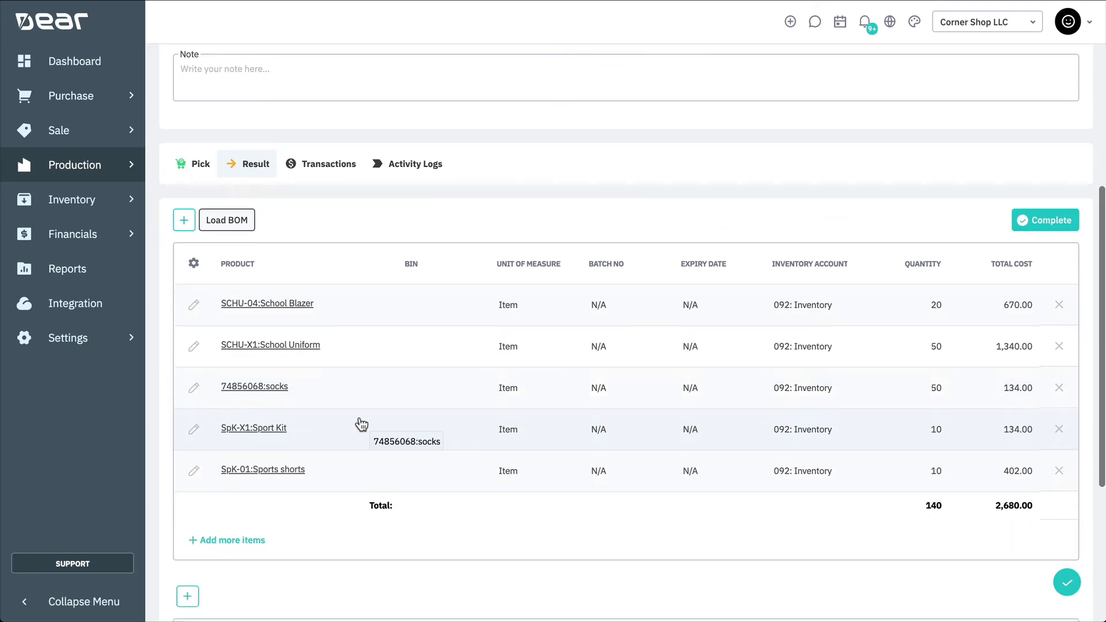
mouse_move(623, 484)
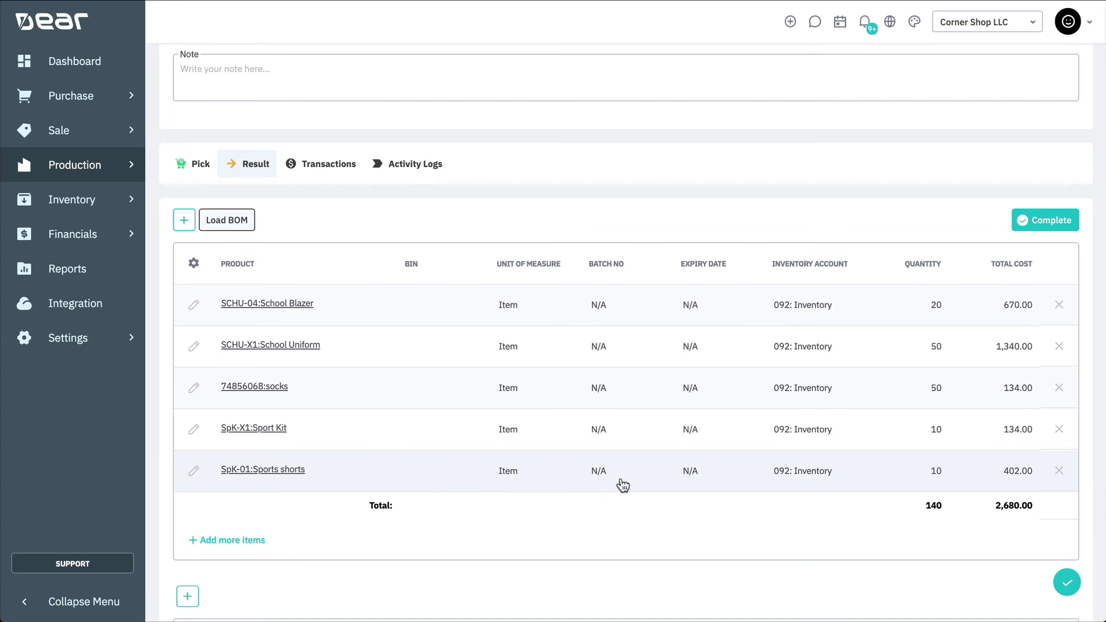
click(936, 305)
text(19)
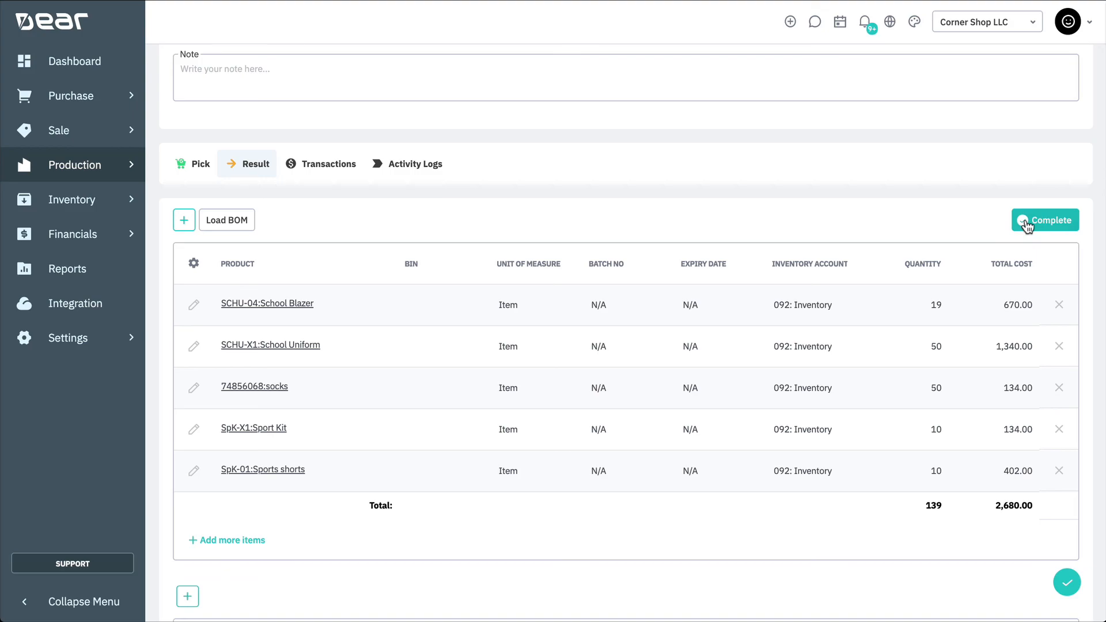
click(1045, 220)
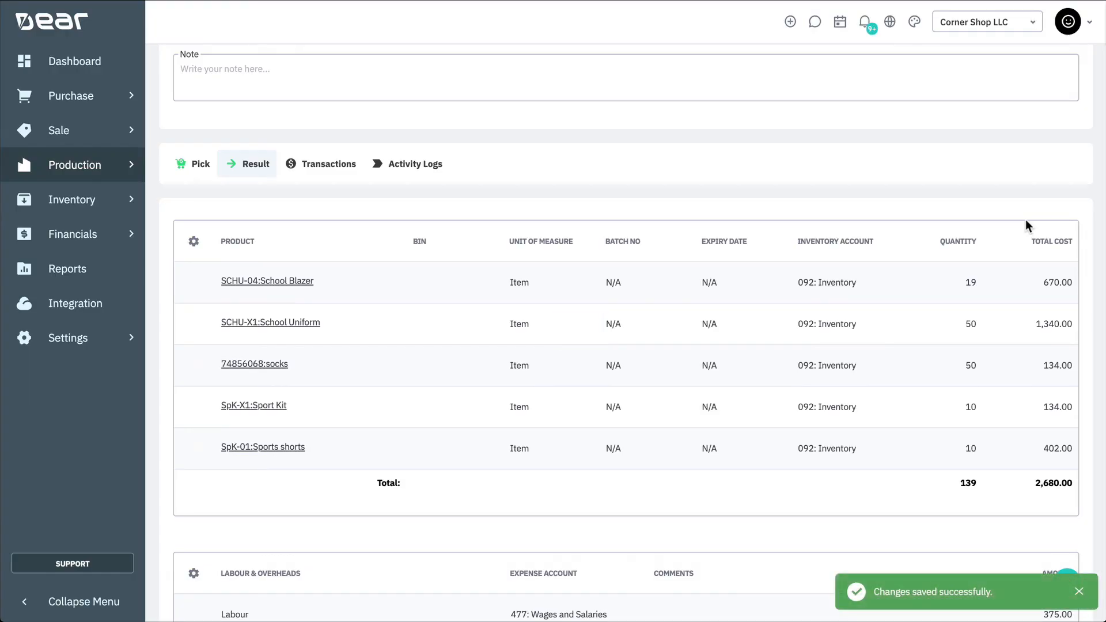